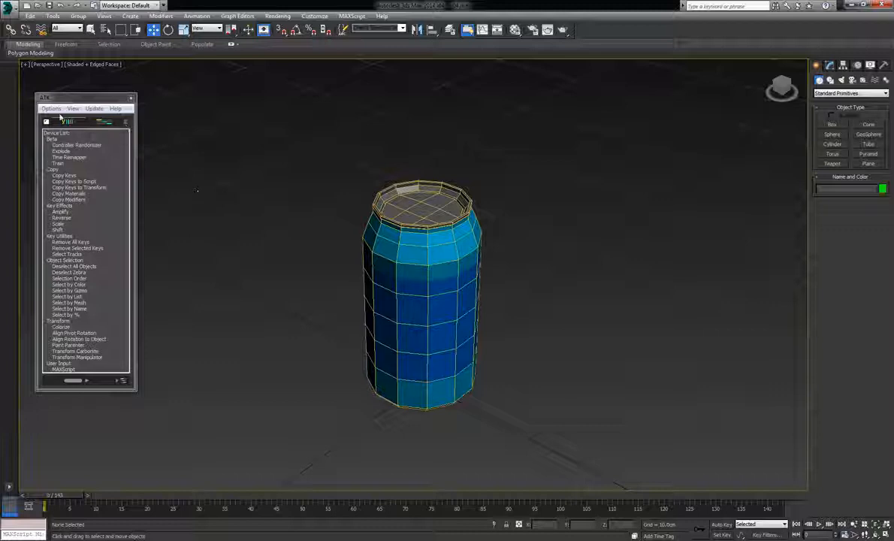
Launch the Flippin Flaps 1.2 script from the scripts category list.
click(127, 123)
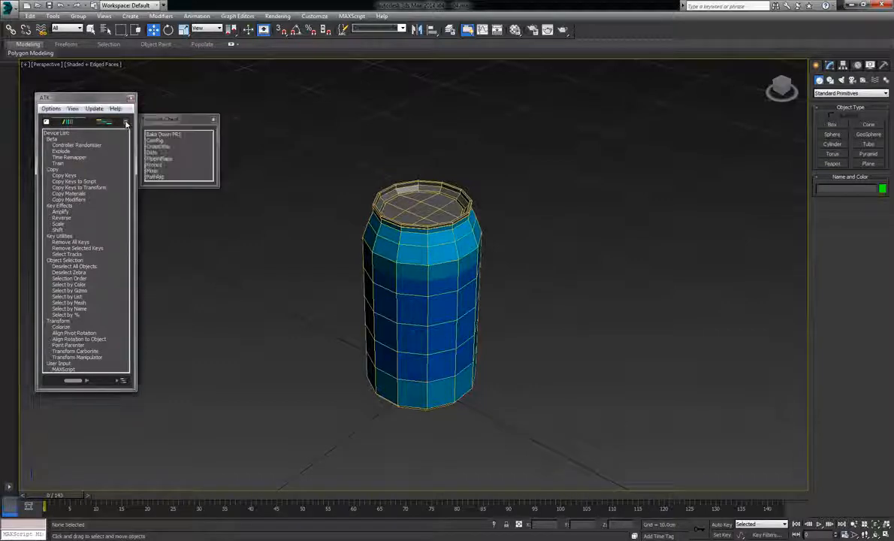
click(160, 159)
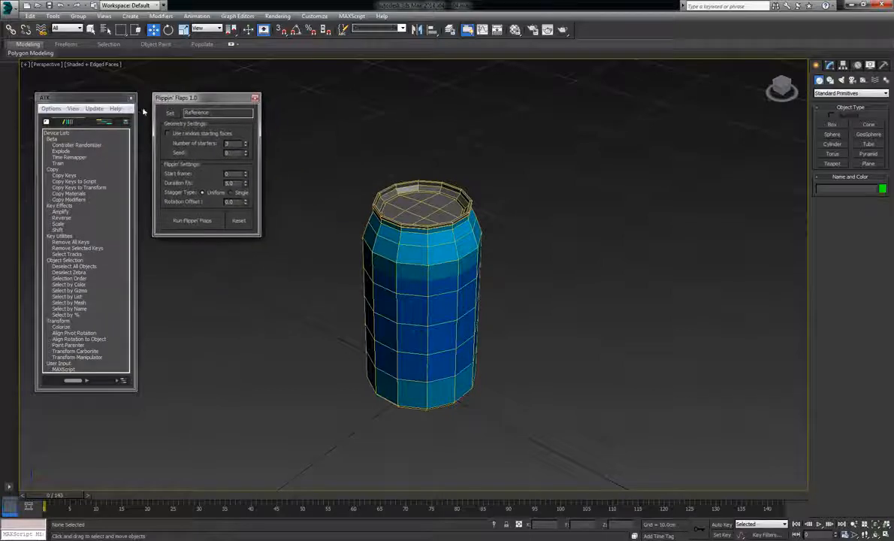
mouse_move(501, 176)
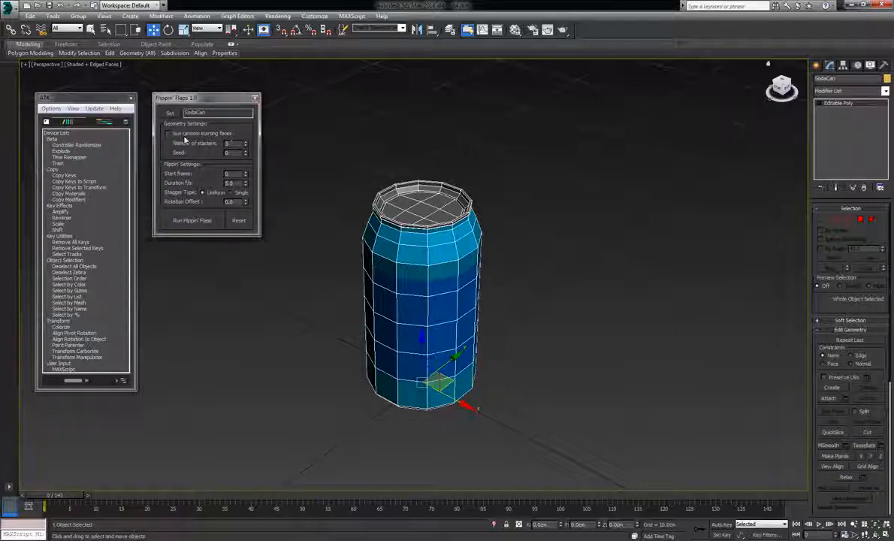
Pick the SodaCan Editable Poly as the object Flippin Flaps will animate.
click(169, 132)
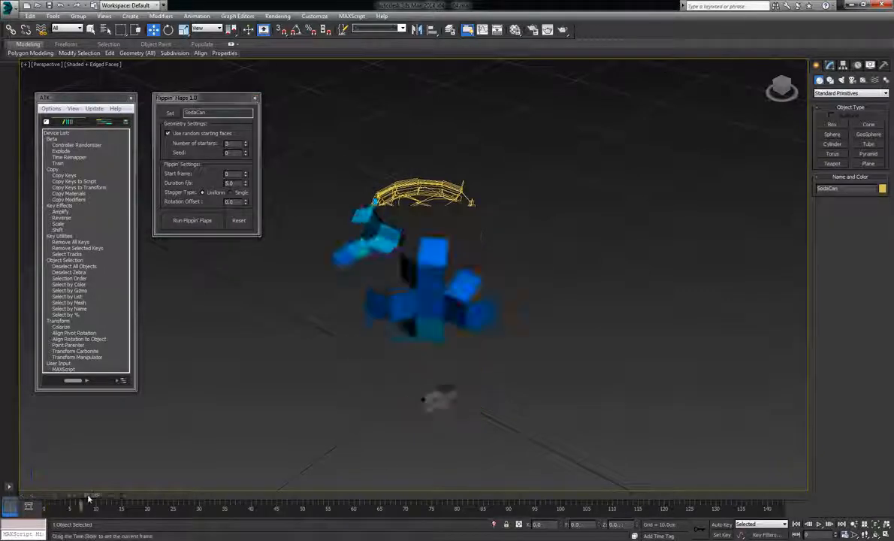
Scrub the time slider to preview the can's faces flipping in from random starting faces.
drag(89, 499, 507, 499)
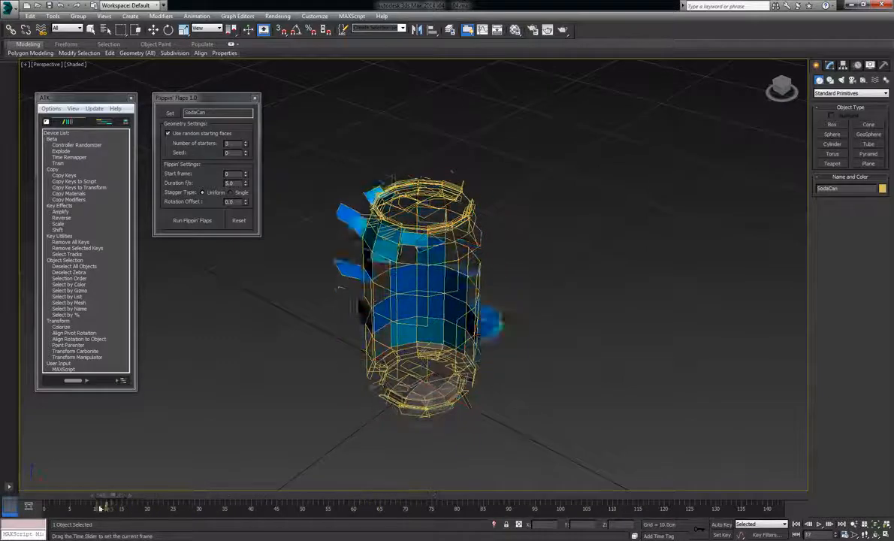
drag(100, 510, 147, 511)
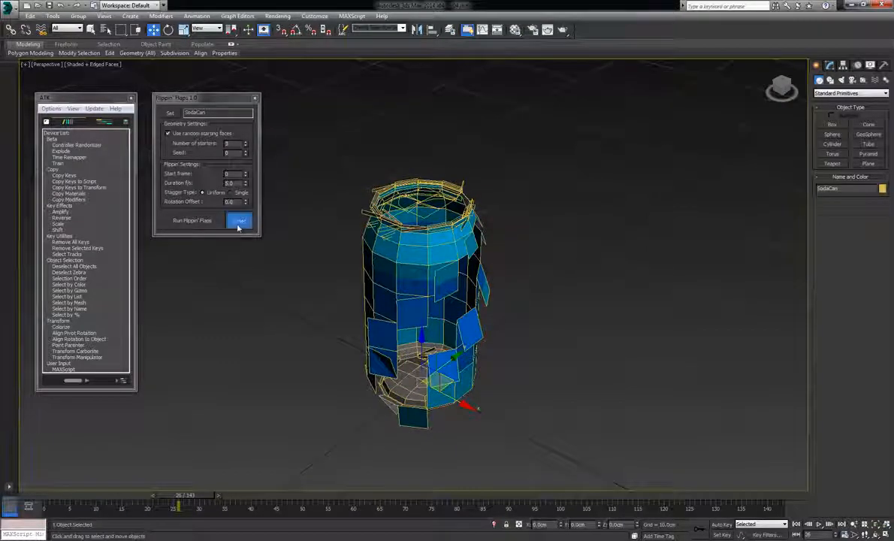
Reset the can, select a middle band of polygons and run the flaps on that band only, previewing it.
click(239, 219)
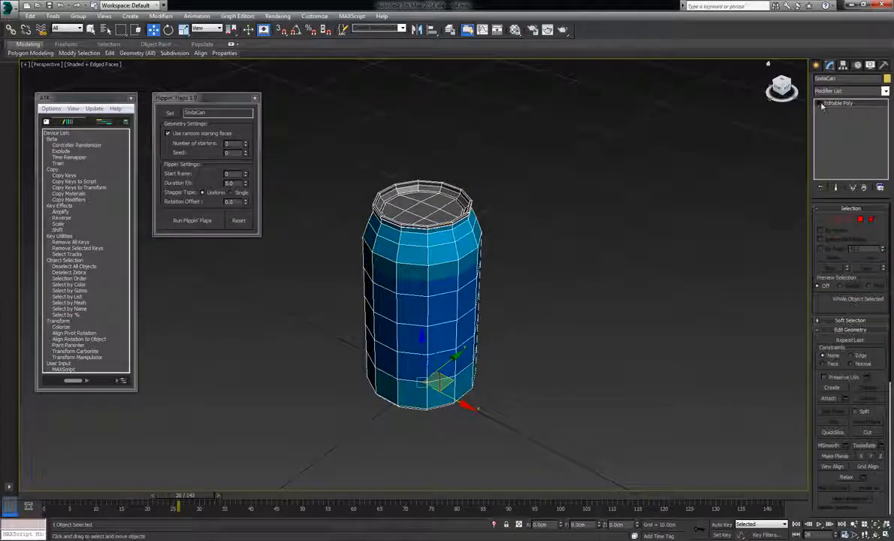
click(845, 133)
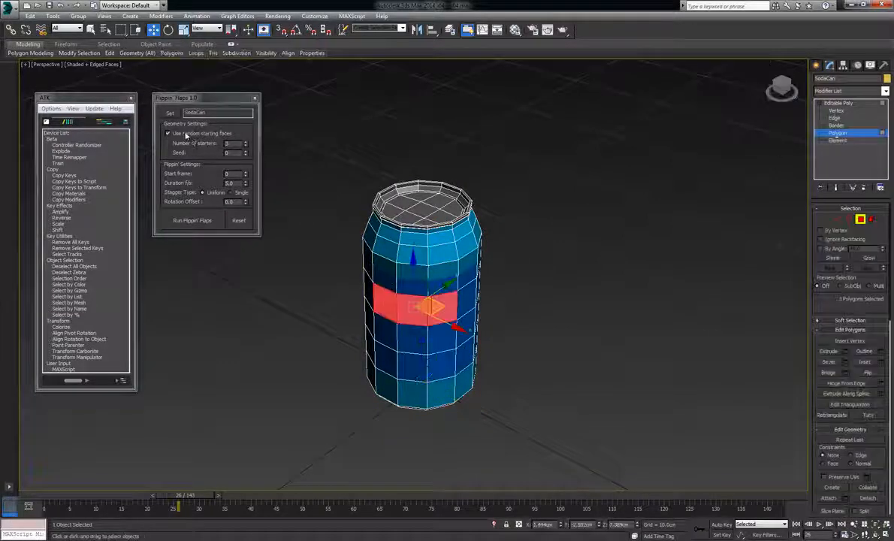
click(169, 132)
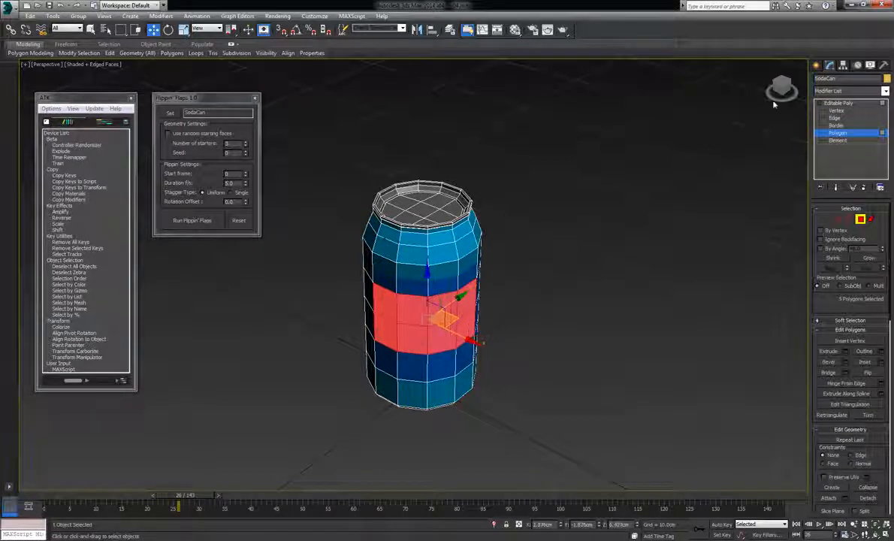
click(193, 219)
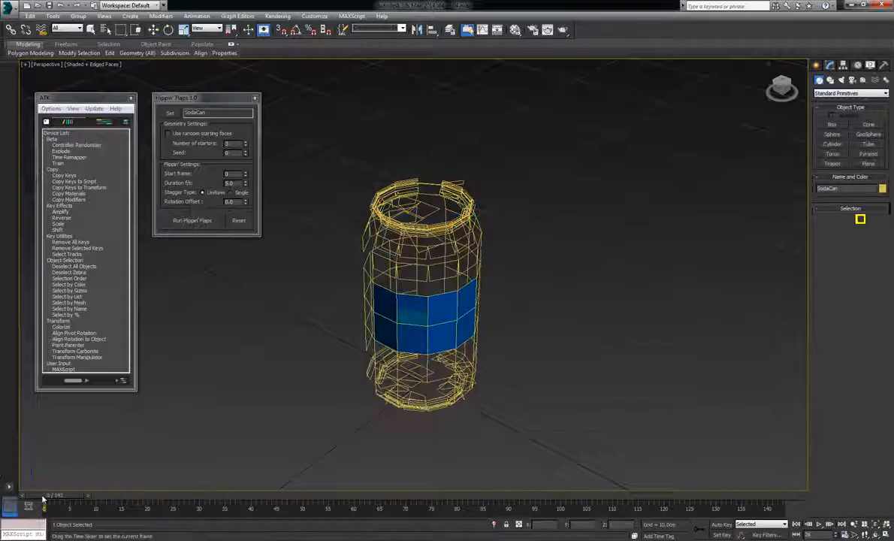
drag(45, 494, 225, 495)
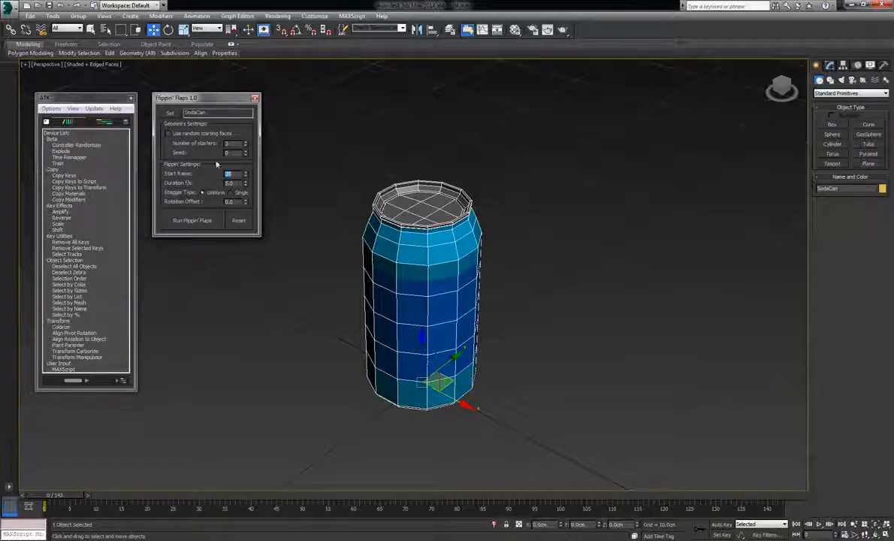
Run Flipper Flaps on the whole can and scrub through the resulting animation.
click(193, 220)
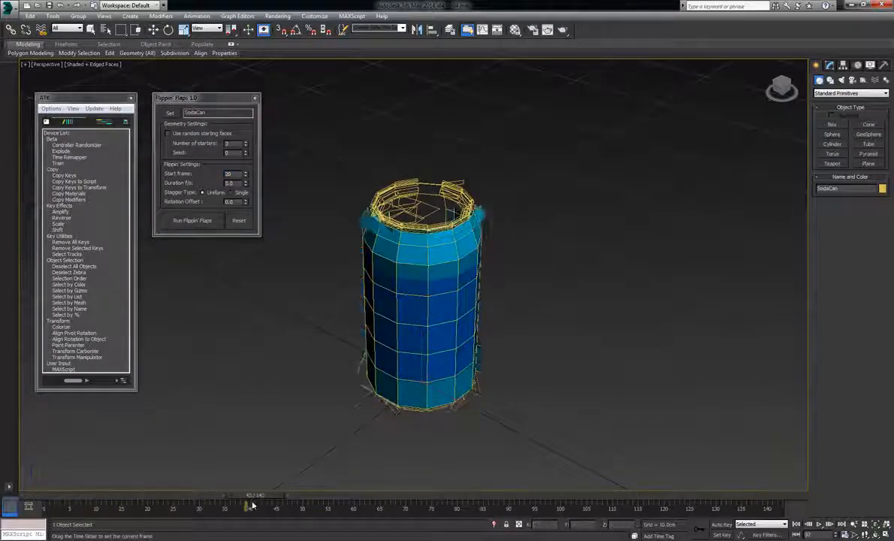
drag(248, 507, 162, 506)
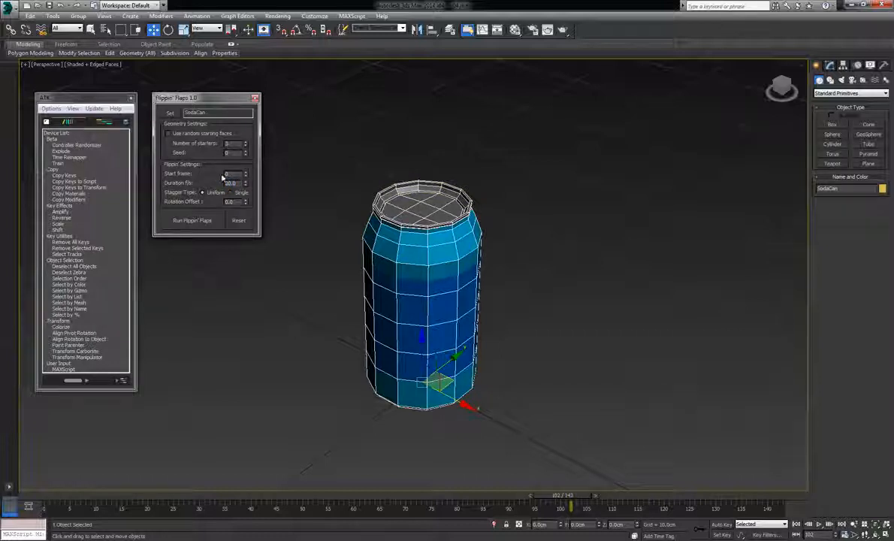
Adjust the start frame, rerun the flaps and preview the ring folding into the can's middle.
click(192, 219)
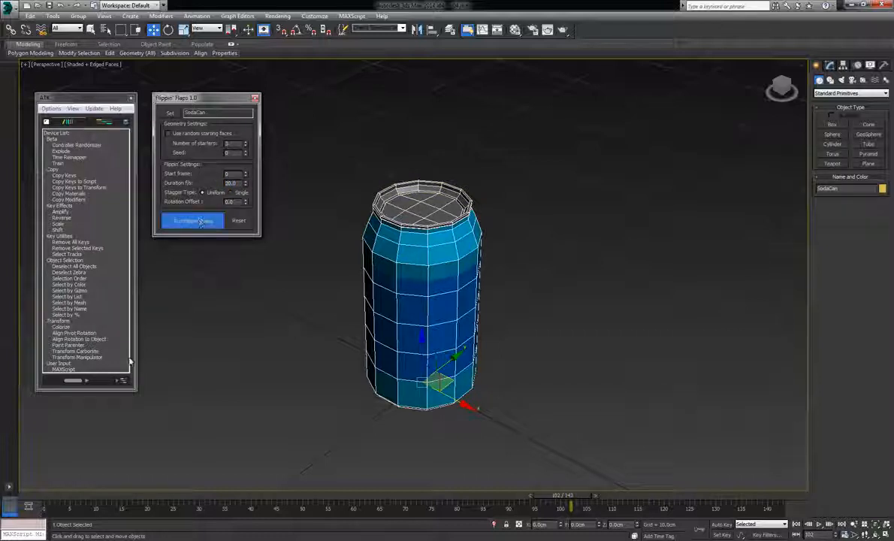
click(193, 219)
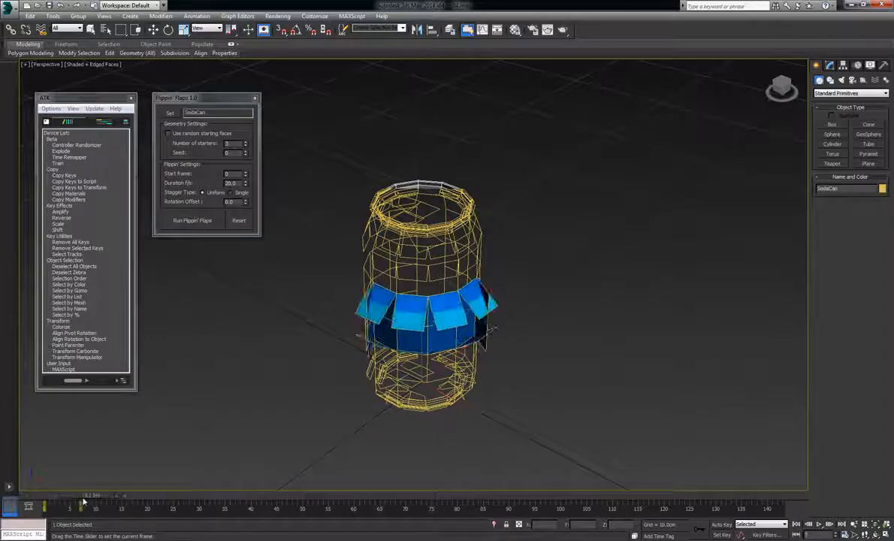
drag(81, 507, 382, 506)
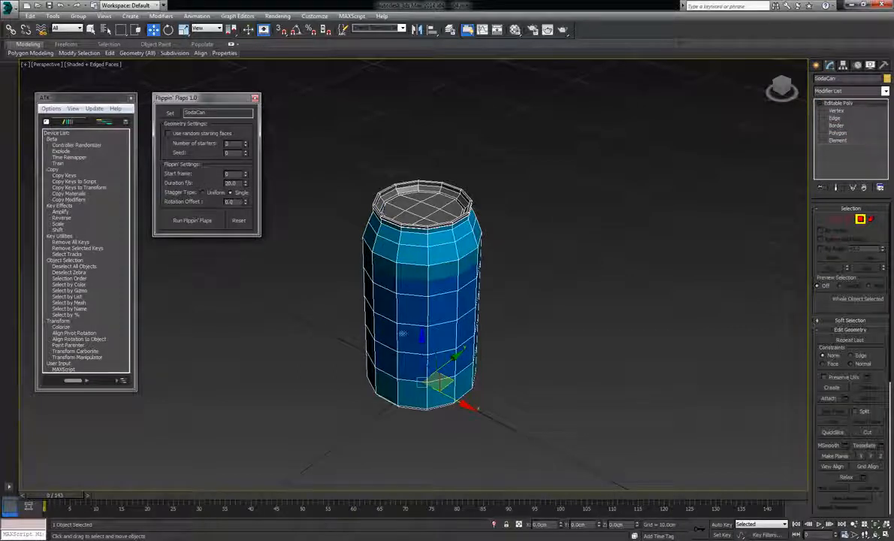
Regenerate the flap animation over the whole can with scattered faces flipping in.
click(192, 219)
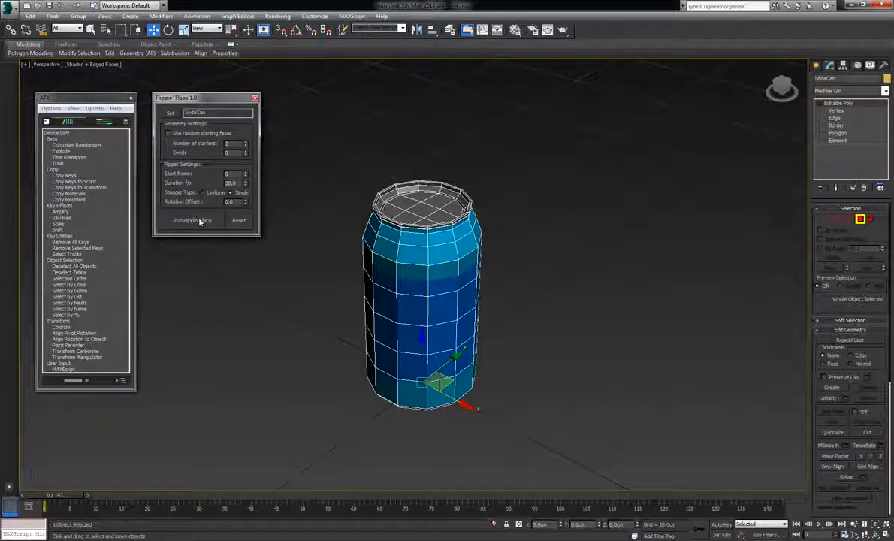
click(192, 219)
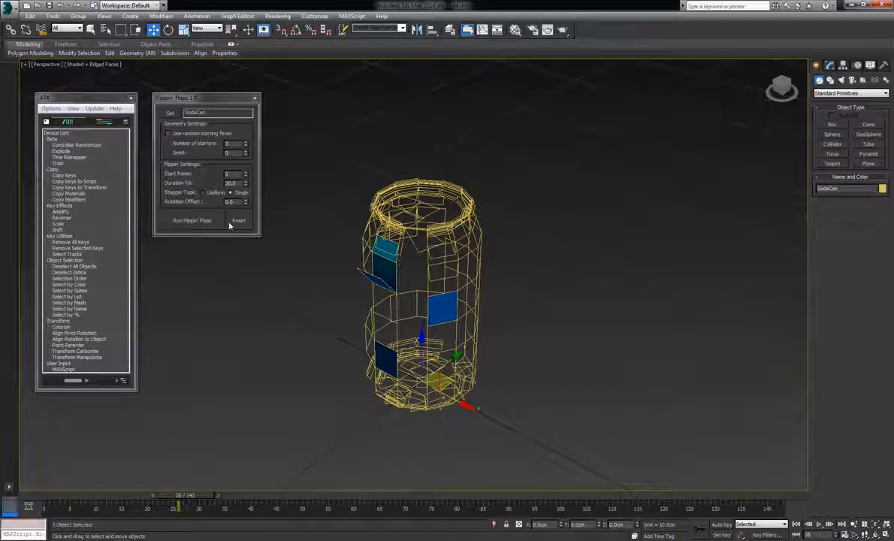
click(193, 220)
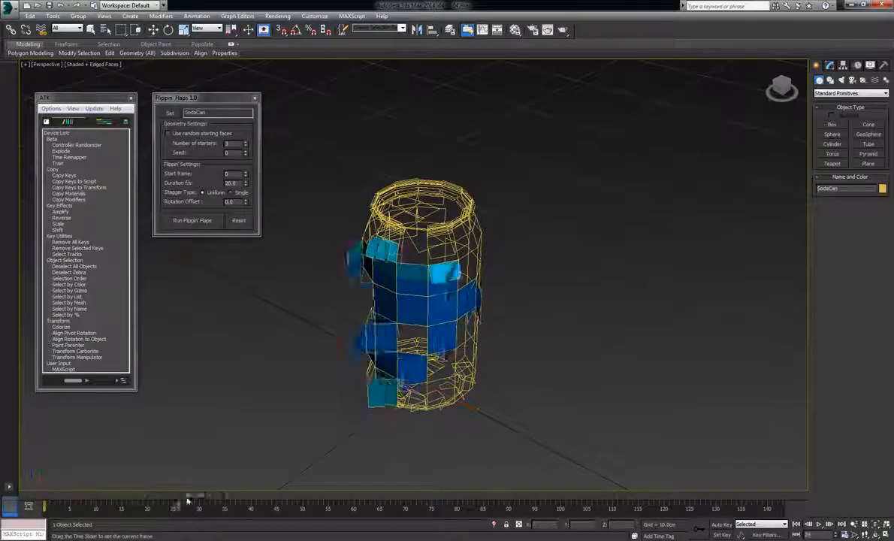
click(192, 219)
text(45)
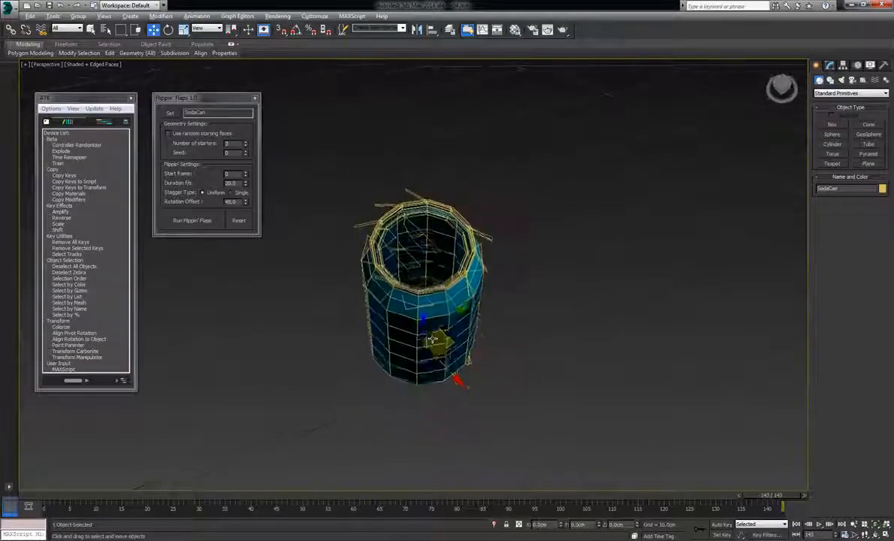
Review the end frames where the top rim flaps settle onto the completed can.
click(192, 219)
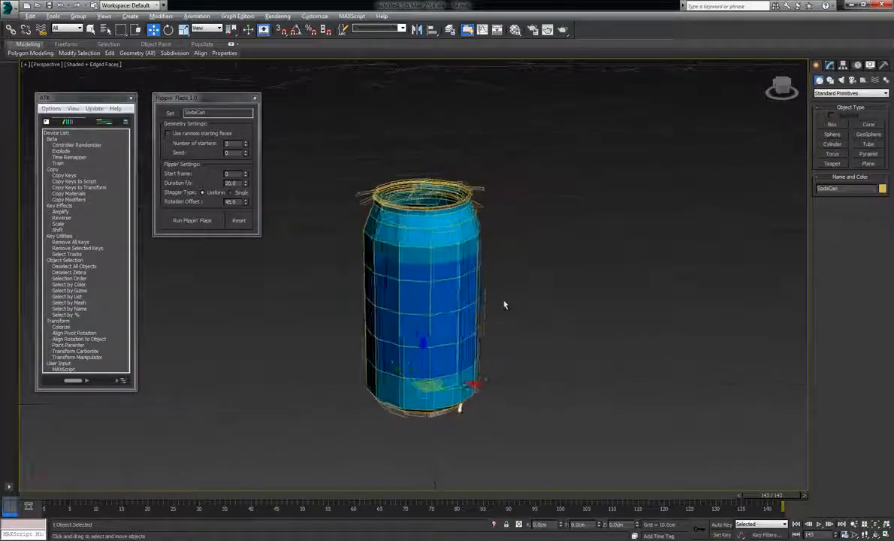